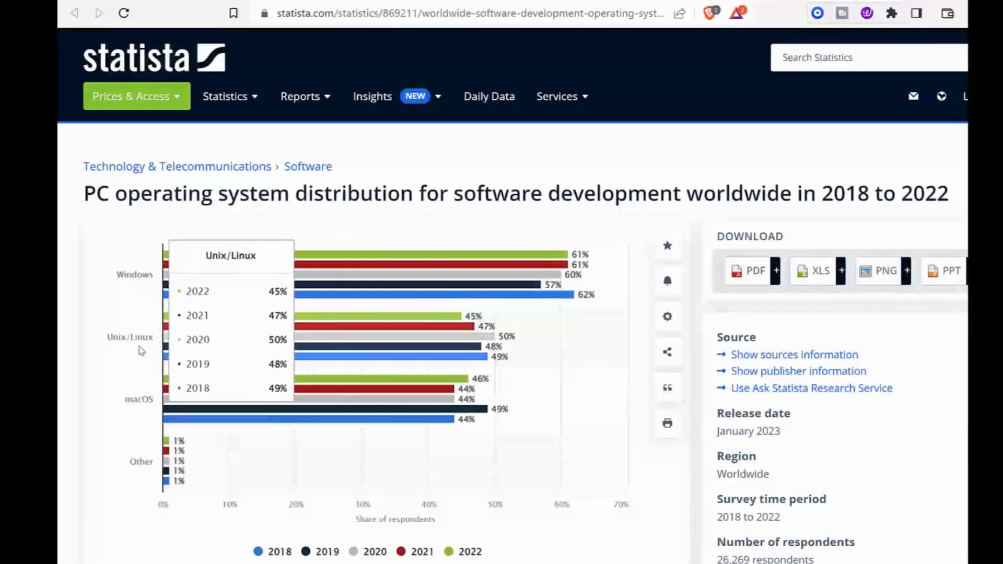
{"action": "mouse_move", "coordinate": [189, 342]}
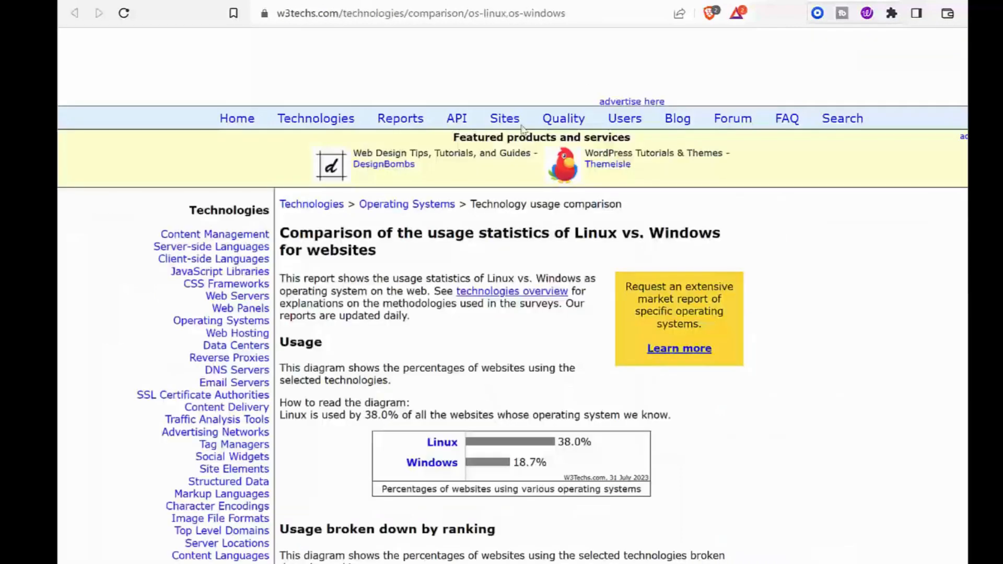
Open the haydenjames.io article on Linux in 85% of smartphones and highlight the IDC study sentence
{"action": "scroll", "scroll_direction": "down", "scroll_amount": 3}
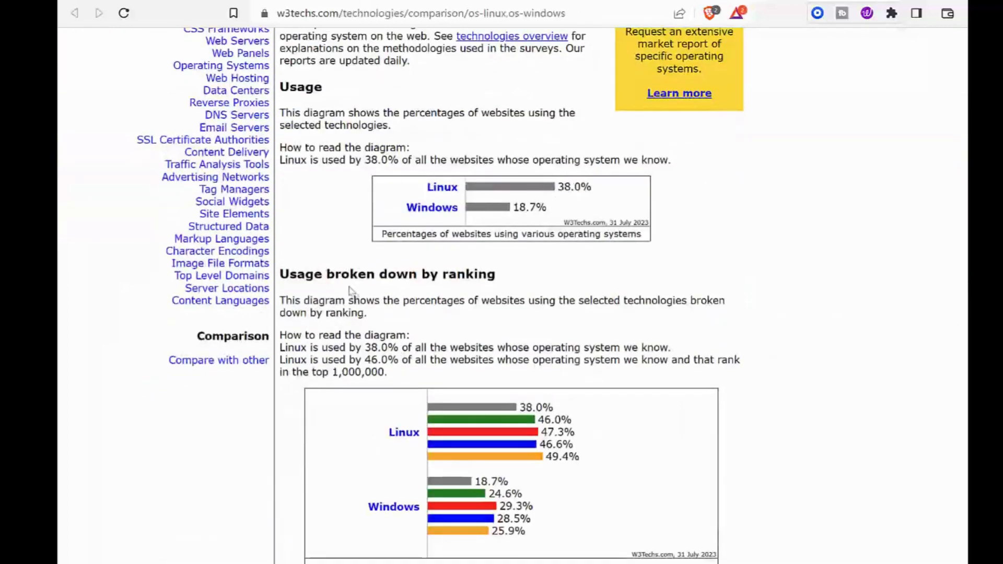
{"action": "scroll", "scroll_direction": "down", "scroll_amount": 3}
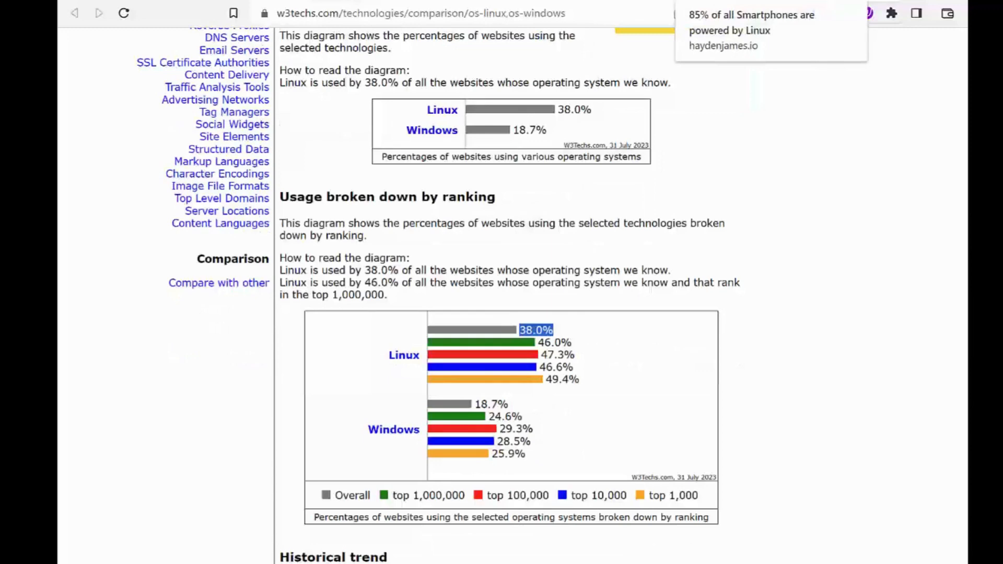
{"action": "left_click", "coordinate": [723, 46]}
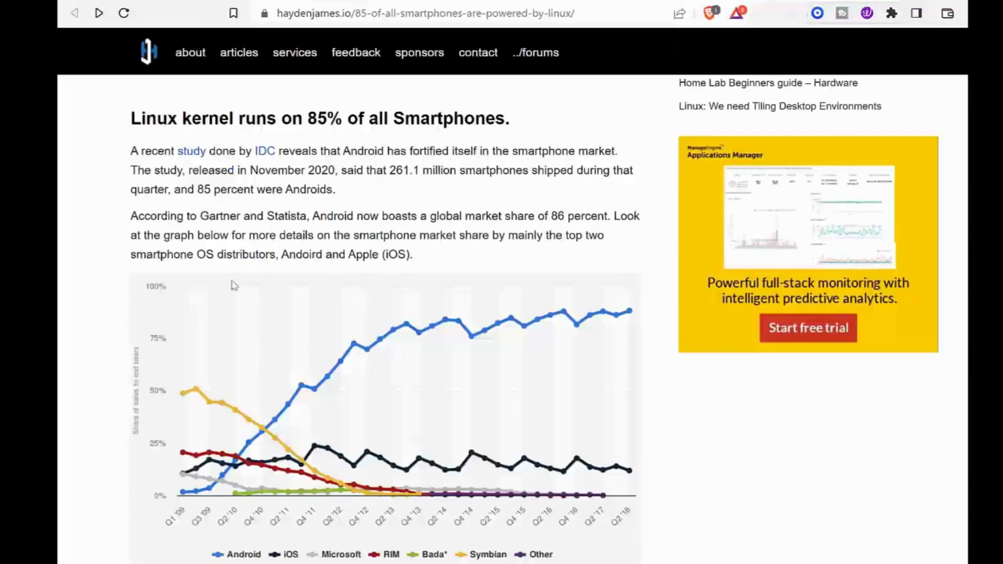
{"action": "left_click_drag", "start_coordinate": [130, 151], "coordinate": [351, 151]}
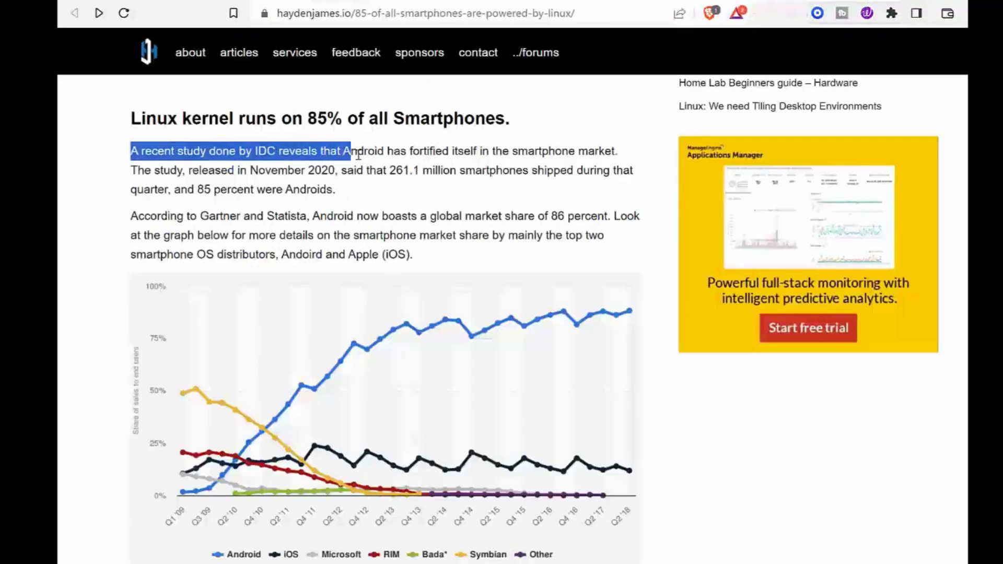
{"action": "left_click_drag", "start_coordinate": [350, 151], "coordinate": [335, 190]}
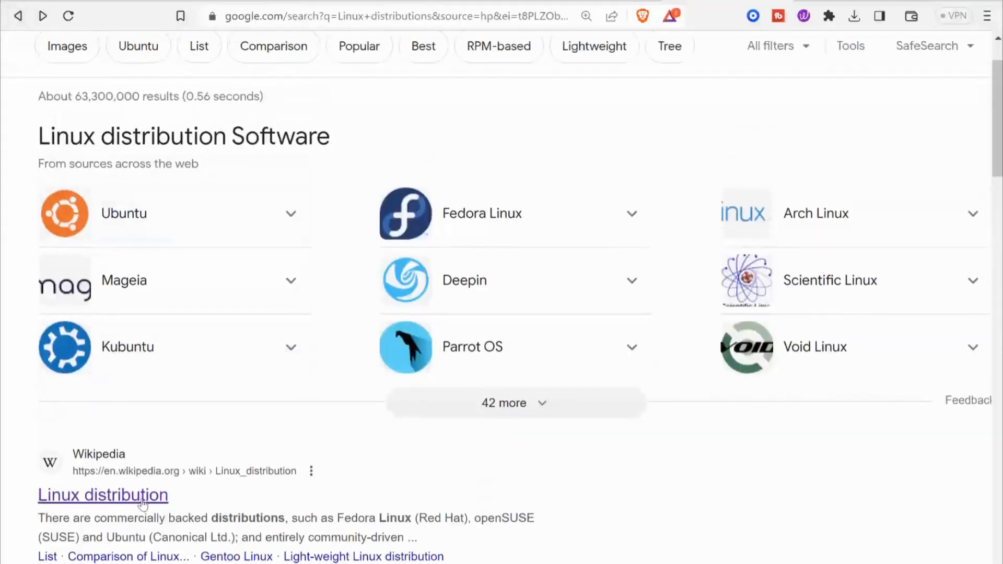
Open the Wikipedia 'Linux distribution' result
{"action": "left_click", "coordinate": [102, 494]}
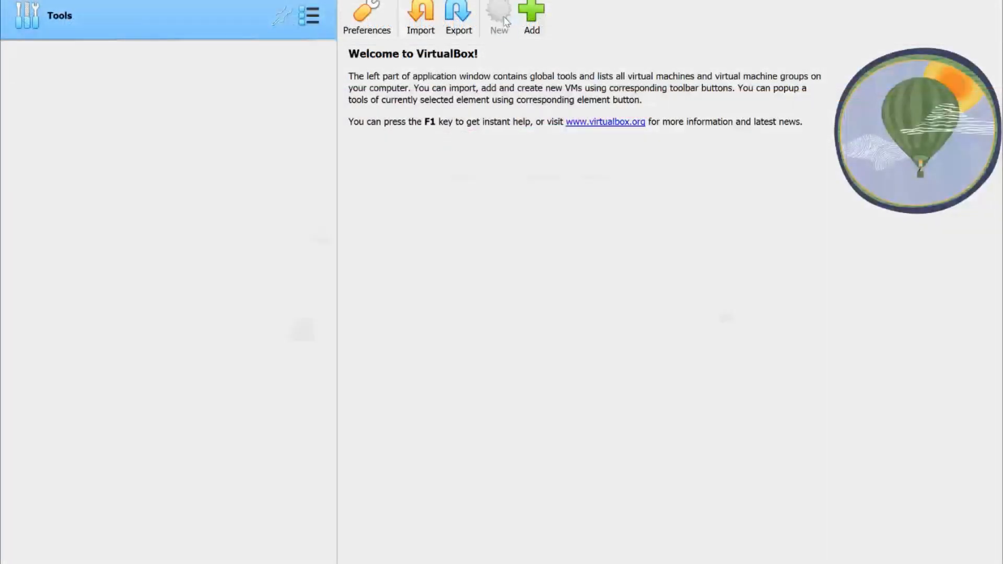
Start a new VM named Linux in folder C:\VM with the Ubuntu 18.04.6 ISO
{"action": "left_click", "coordinate": [499, 12]}
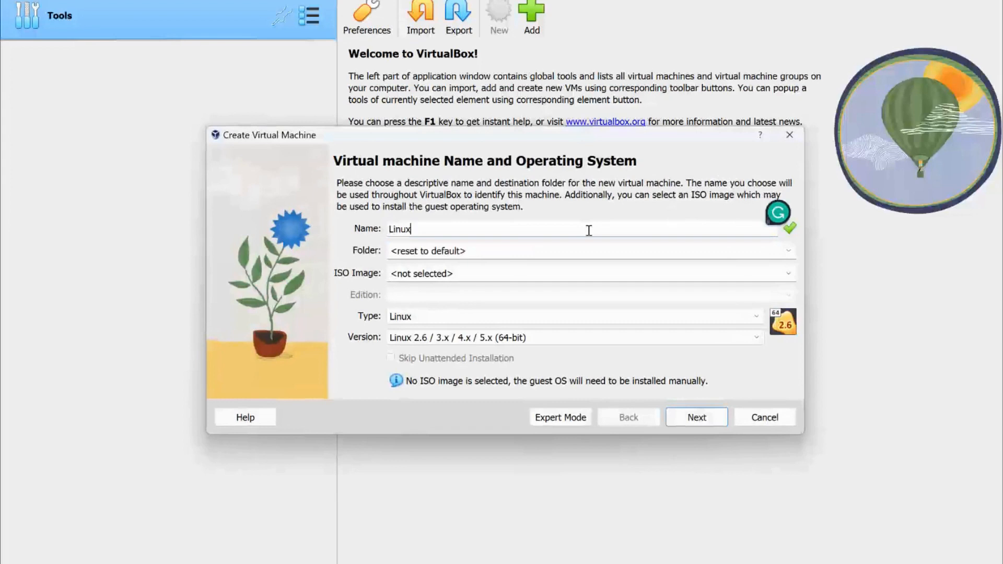
{"action": "left_click", "coordinate": [576, 250]}
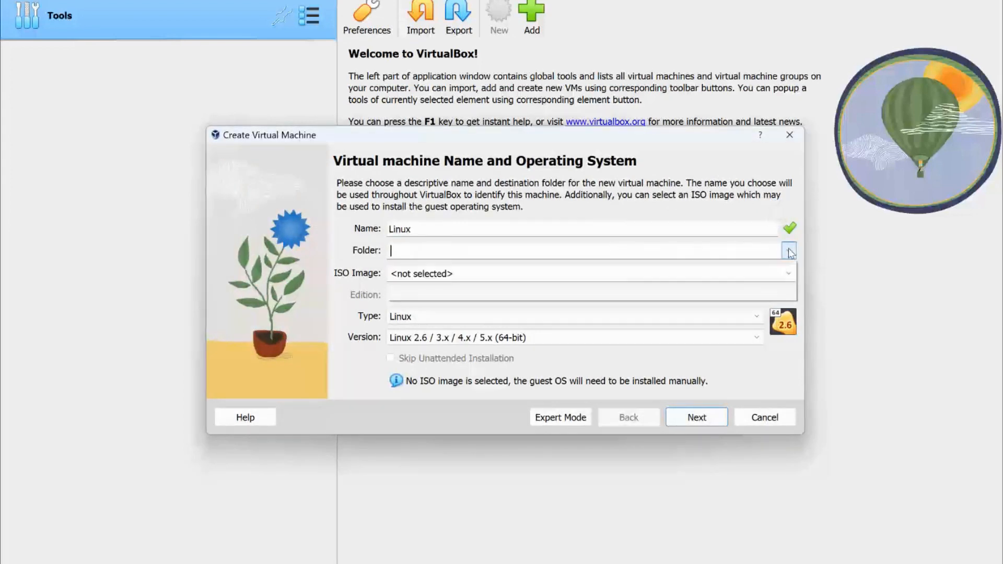
{"action": "left_click", "coordinate": [788, 250]}
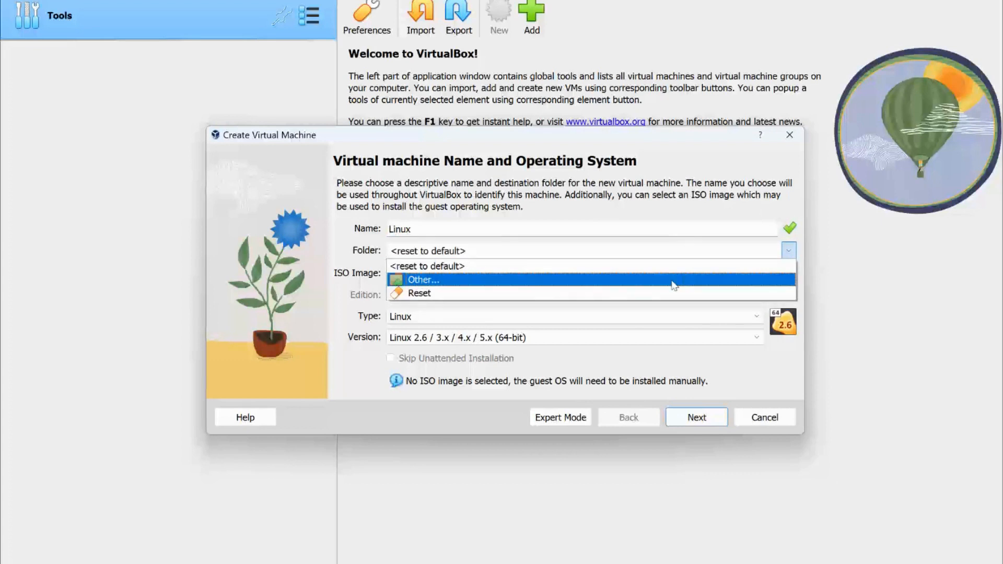
{"action": "left_click", "coordinate": [423, 280]}
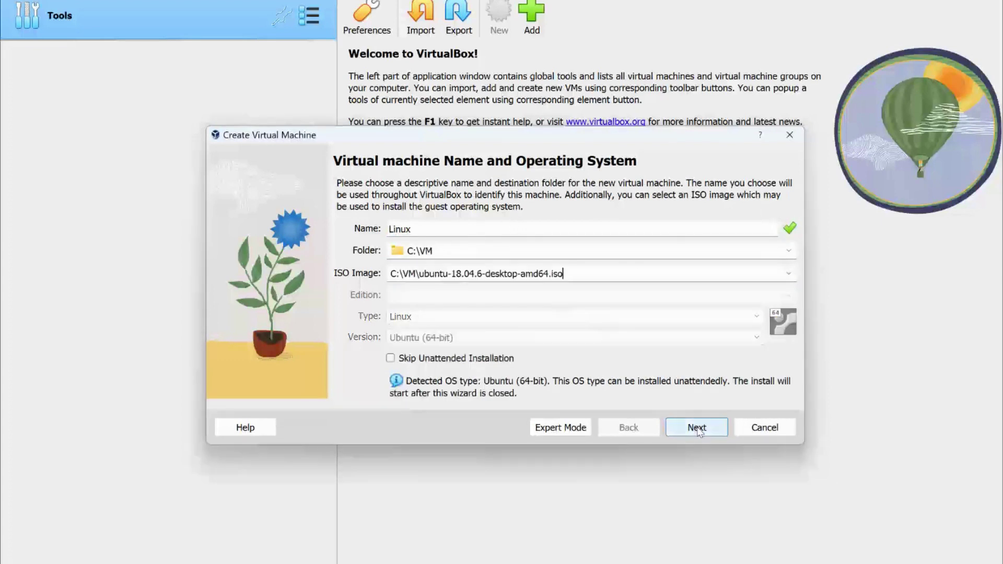
{"action": "mouse_move", "coordinate": [696, 427]}
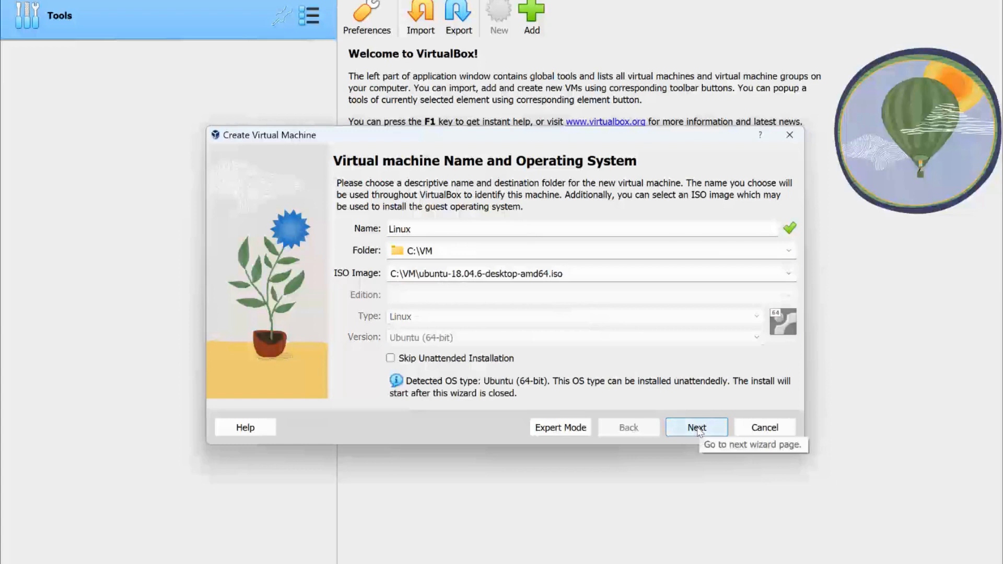
{"action": "left_click", "coordinate": [696, 428]}
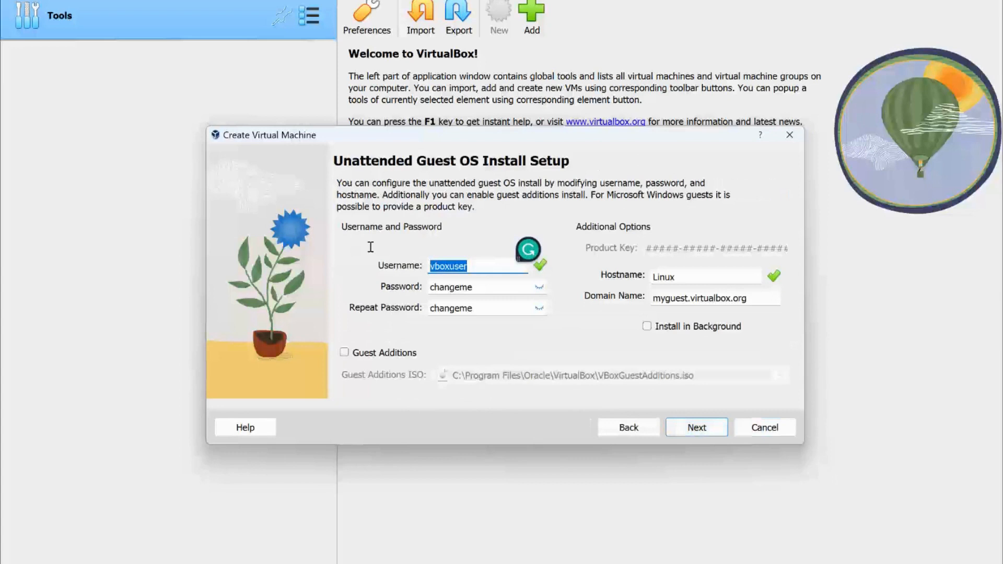
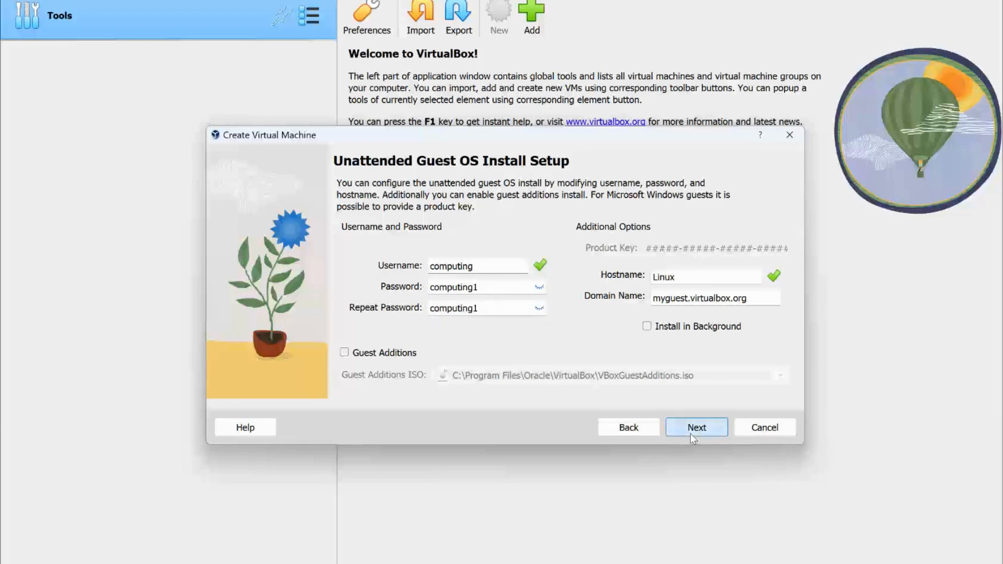
{"action": "left_click", "coordinate": [696, 428]}
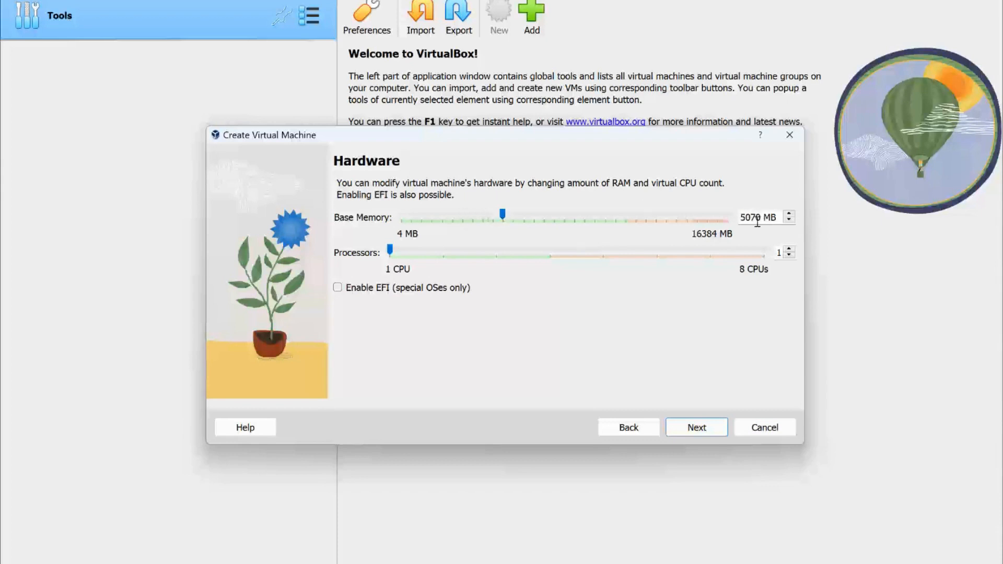
Set Base Memory to 4096 MB and Processors to 2
{"action": "triple_click", "coordinate": [750, 217]}
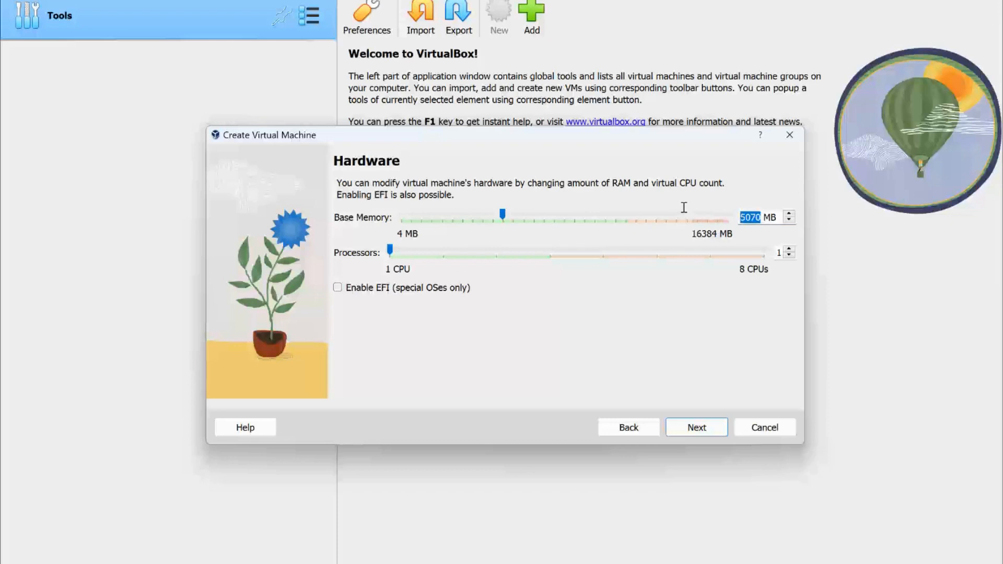
{"action": "type", "text": "4096"}
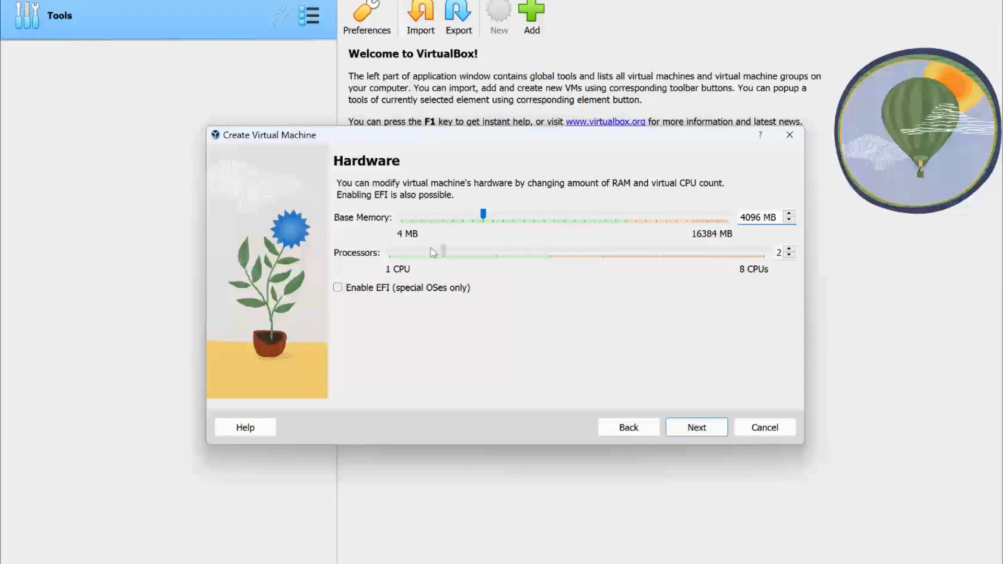
{"action": "mouse_move", "coordinate": [447, 250]}
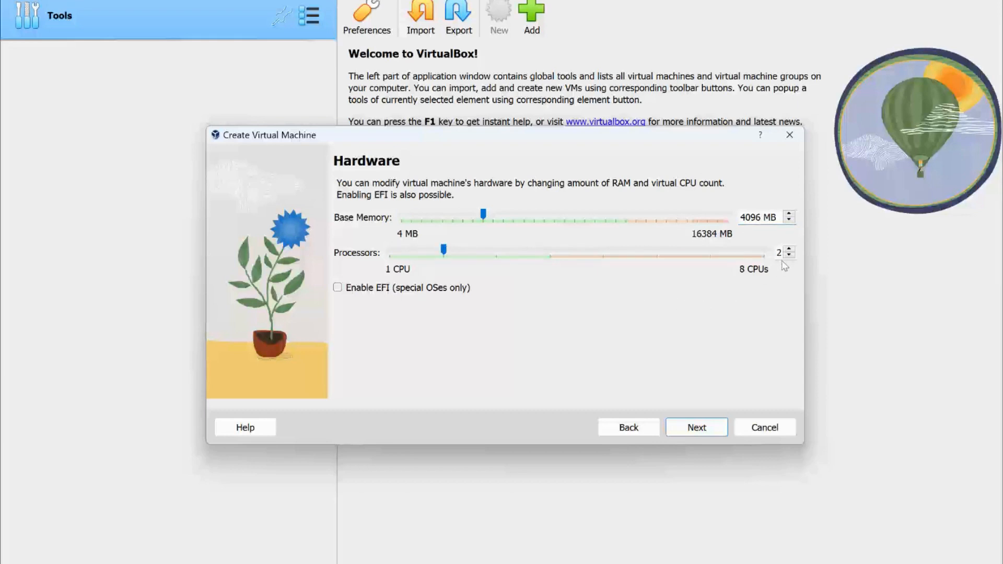
{"action": "mouse_move", "coordinate": [697, 428]}
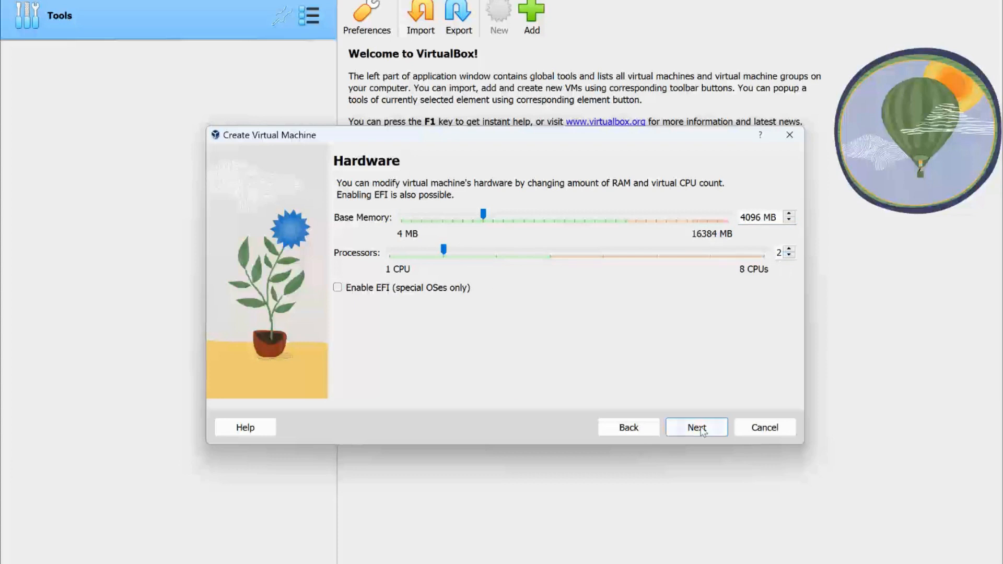
Accept the hardware page and keep the default 25 GB virtual disk
{"action": "left_click", "coordinate": [696, 427]}
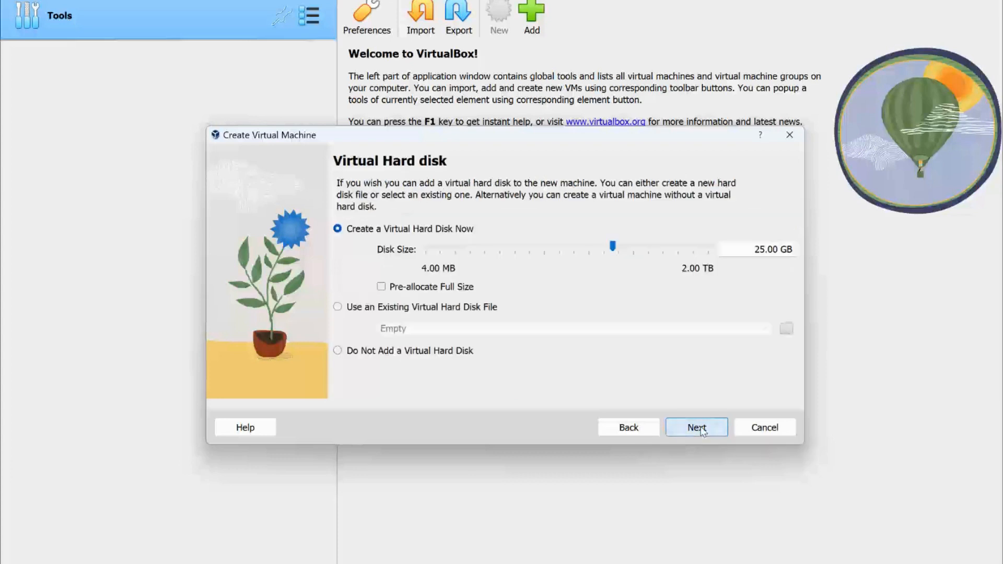
{"action": "mouse_move", "coordinate": [612, 248]}
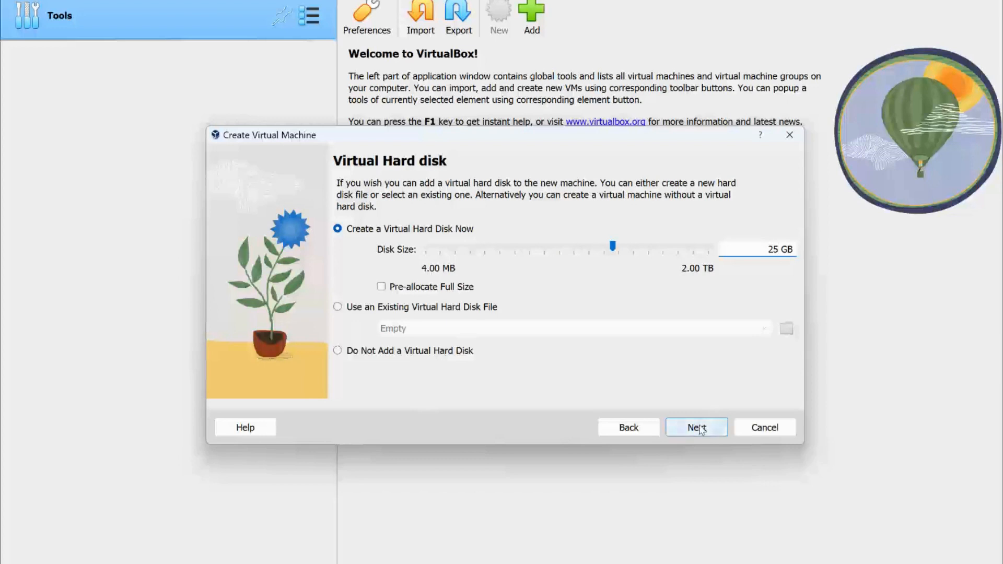
{"action": "left_click", "coordinate": [696, 427]}
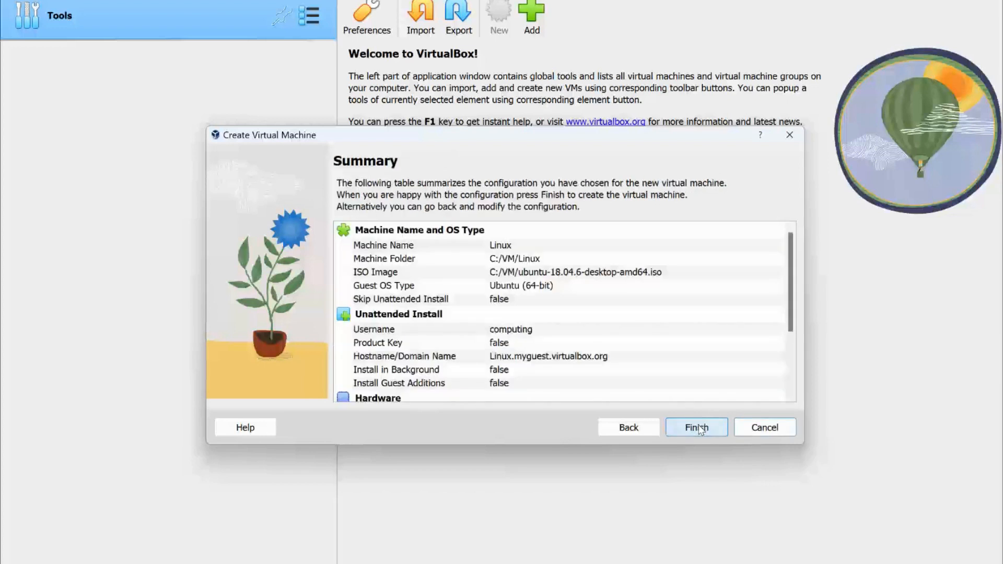
{"action": "mouse_move", "coordinate": [554, 343]}
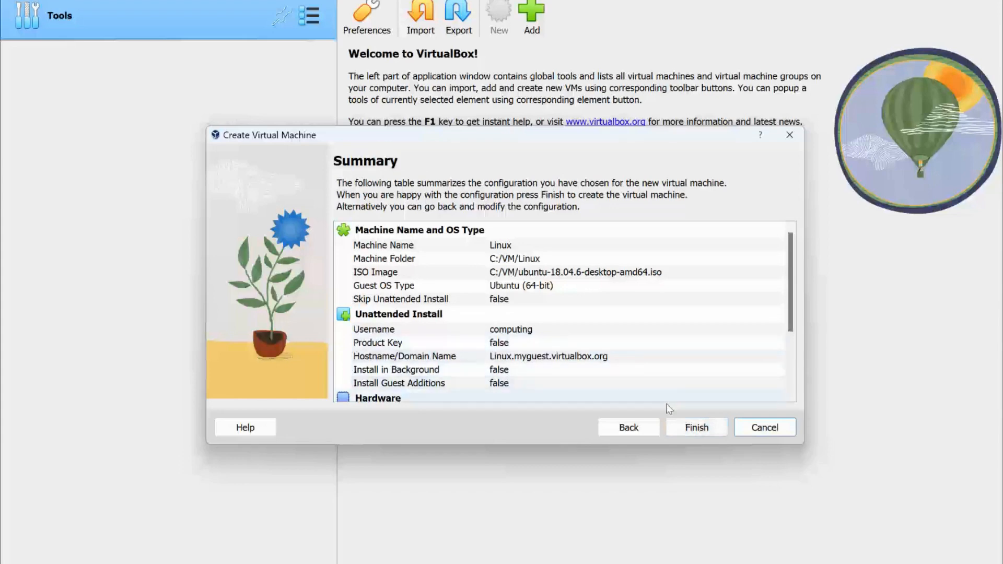
Finish the wizard to create the Linux VM, then start it
{"action": "left_click", "coordinate": [696, 428]}
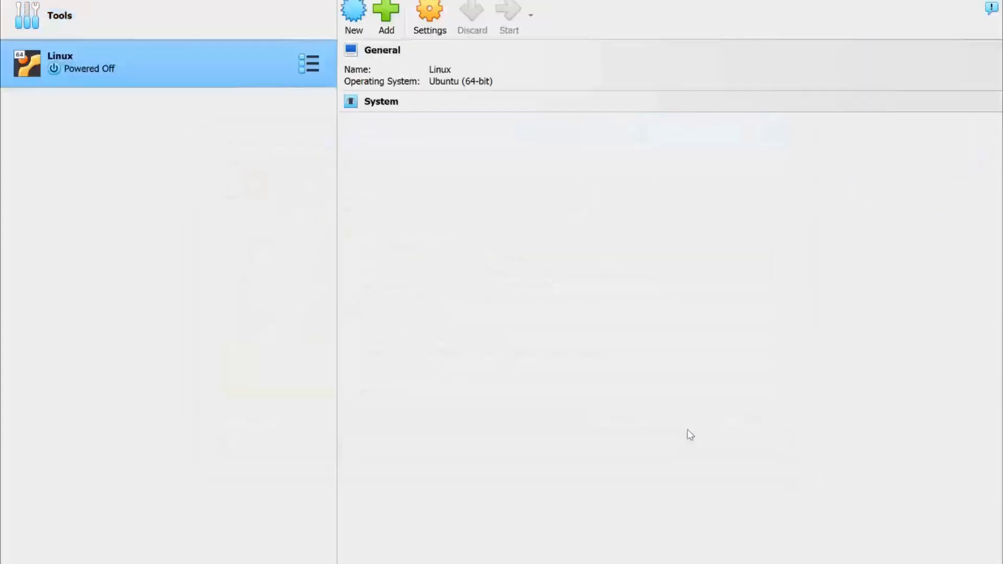
{"action": "left_click", "coordinate": [508, 16]}
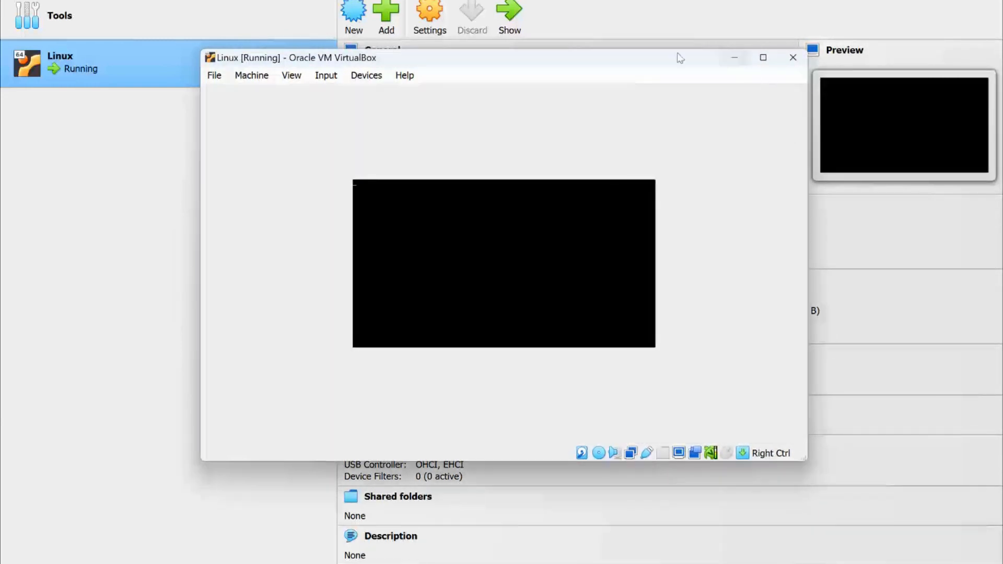
Switch the Linux VM window to View > Scaled Mode and confirm
{"action": "left_click", "coordinate": [292, 75]}
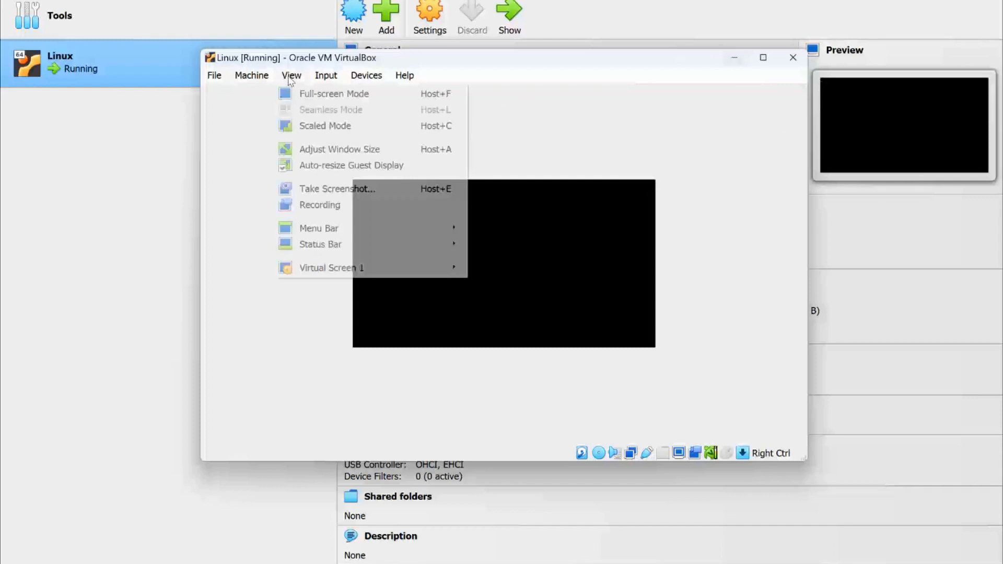
{"action": "mouse_move", "coordinate": [325, 126]}
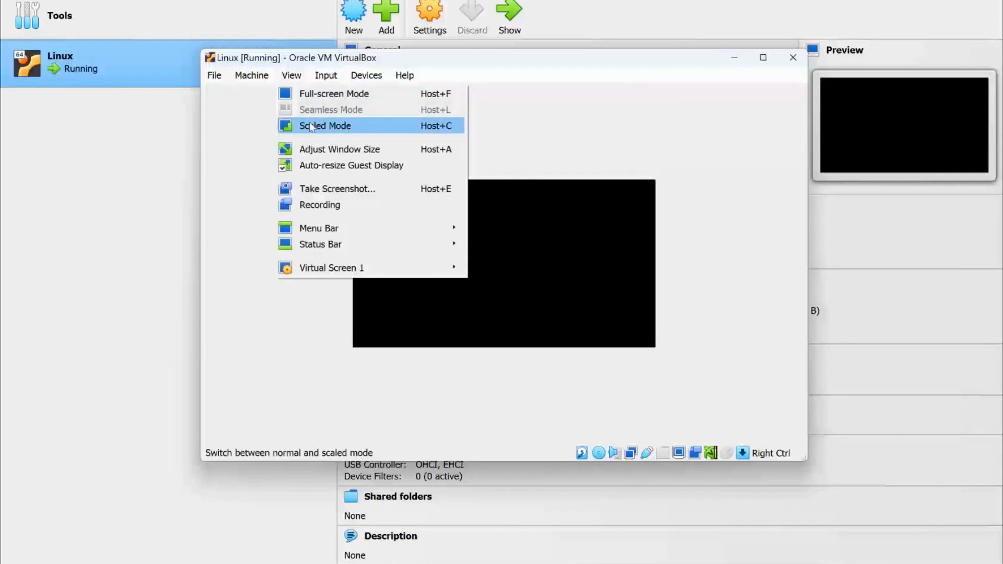
{"action": "left_click", "coordinate": [325, 126]}
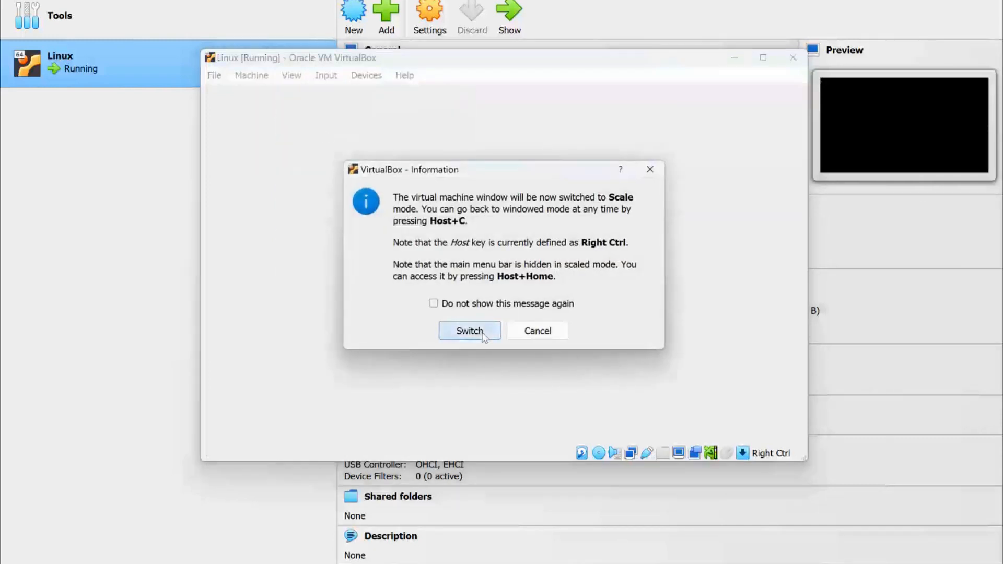
{"action": "left_click", "coordinate": [470, 330]}
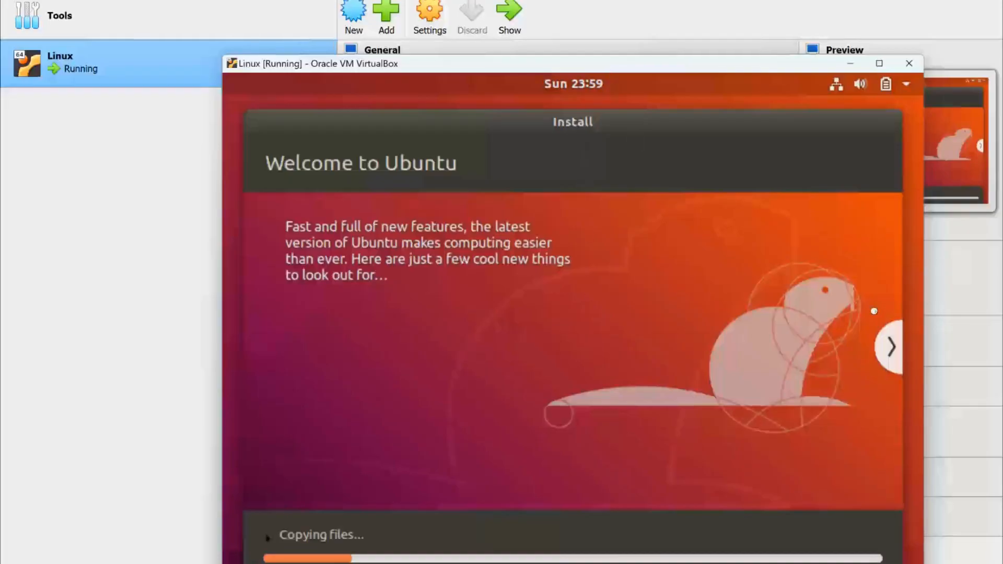
Flip through the installer slideshow while Ubuntu installs up to the login screen
{"action": "left_click", "coordinate": [890, 347]}
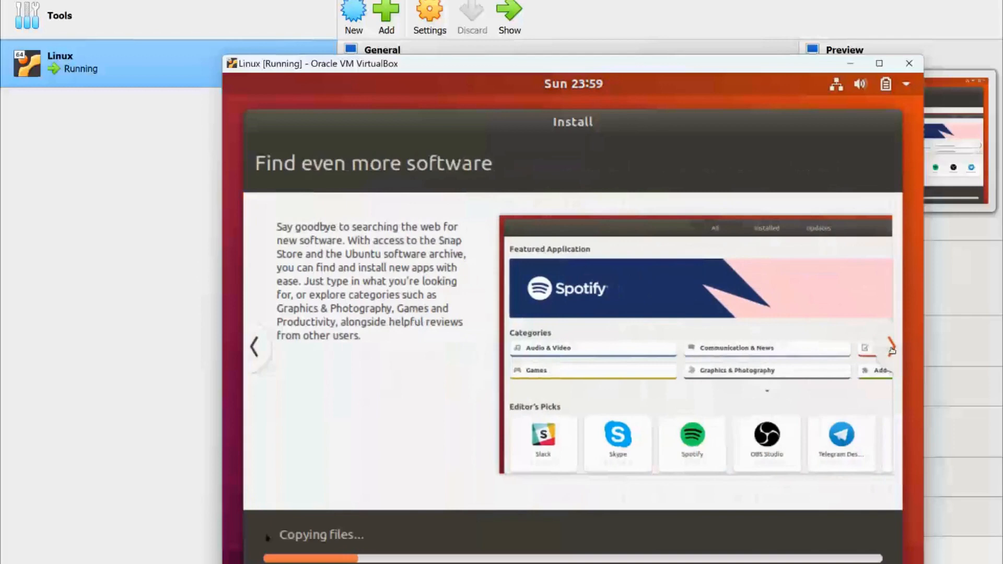
{"action": "left_click", "coordinate": [889, 346]}
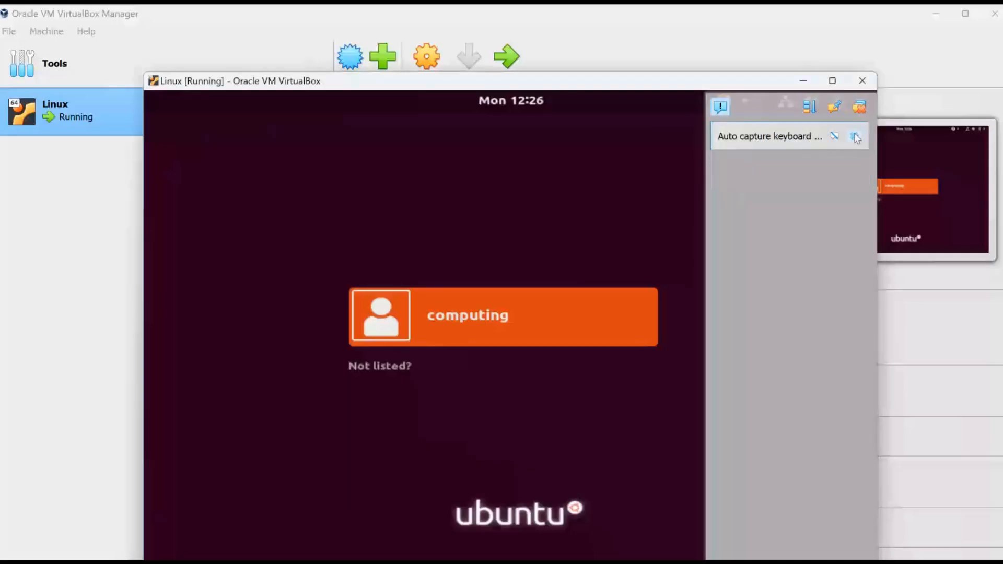
Dismiss the keyboard capture notice and sign in as 'computing'
{"action": "left_click", "coordinate": [503, 316]}
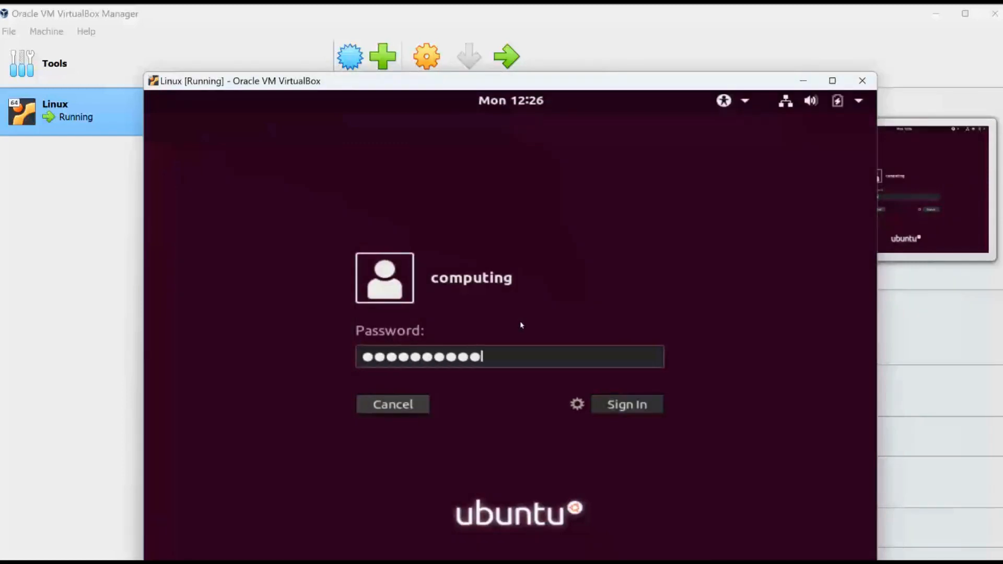
{"action": "left_click", "coordinate": [626, 404]}
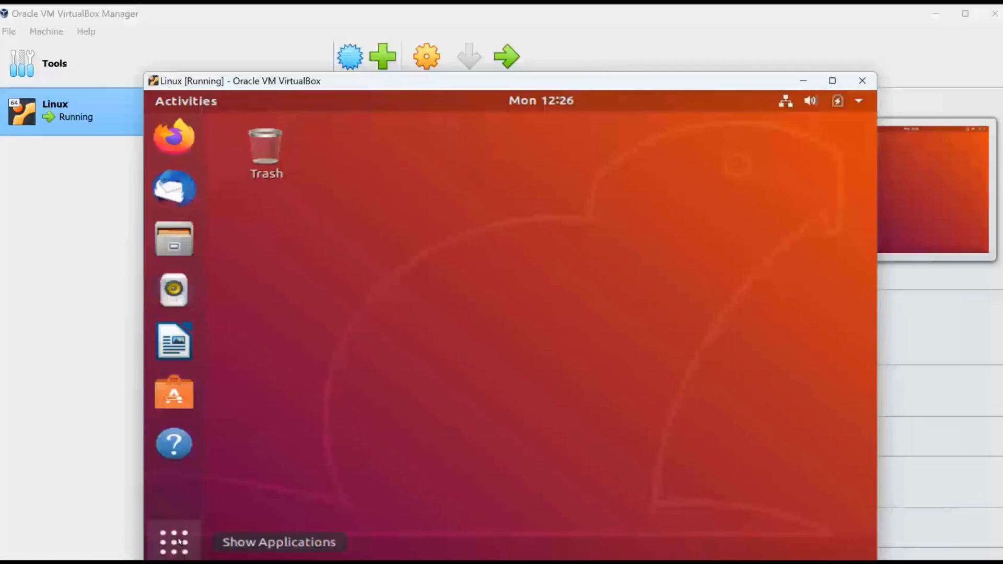